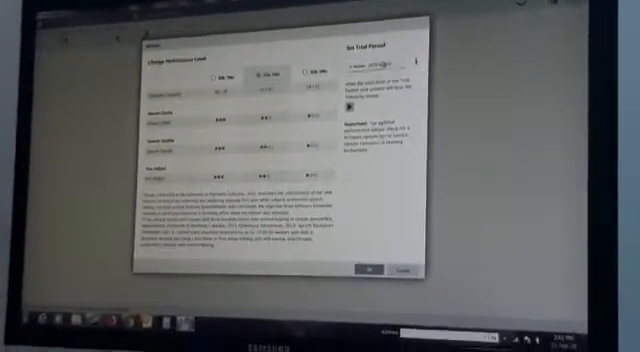
Confirm the one-week trial settings so the Silk 5NX launcher begins loading.
left_click(302, 72)
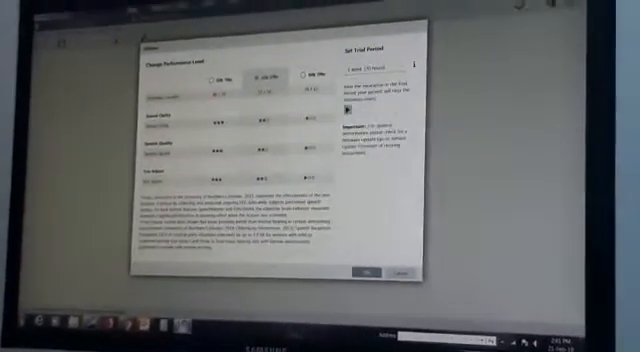
left_click(368, 272)
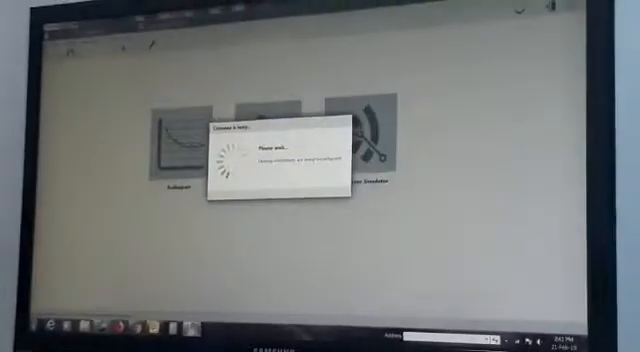